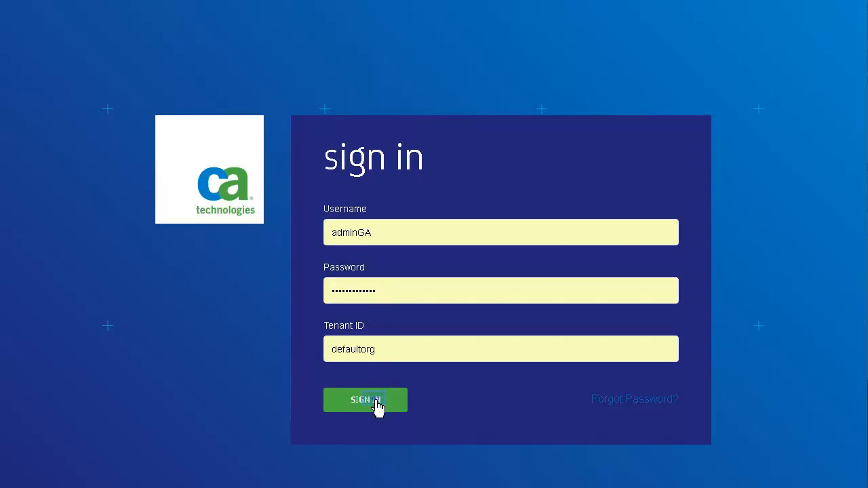
# Sign in as administrator and list managed apps, showing Tixchange
pyautogui.click(365, 400)
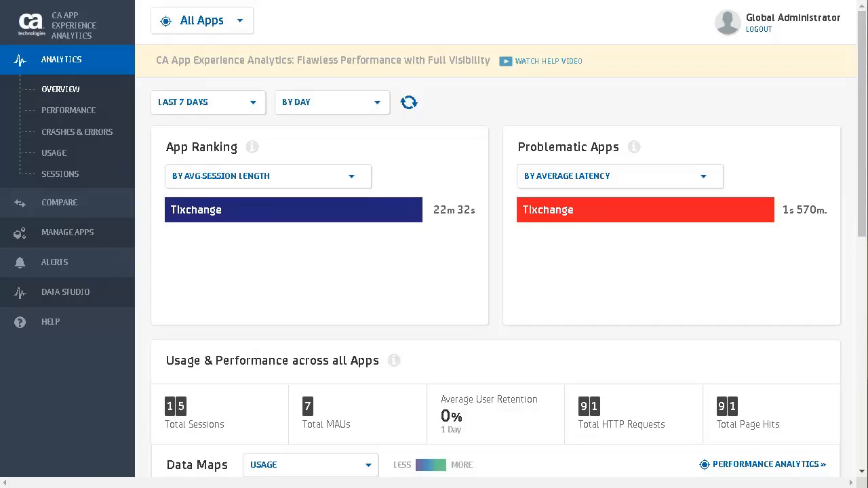
pyautogui.moveTo(378, 408)
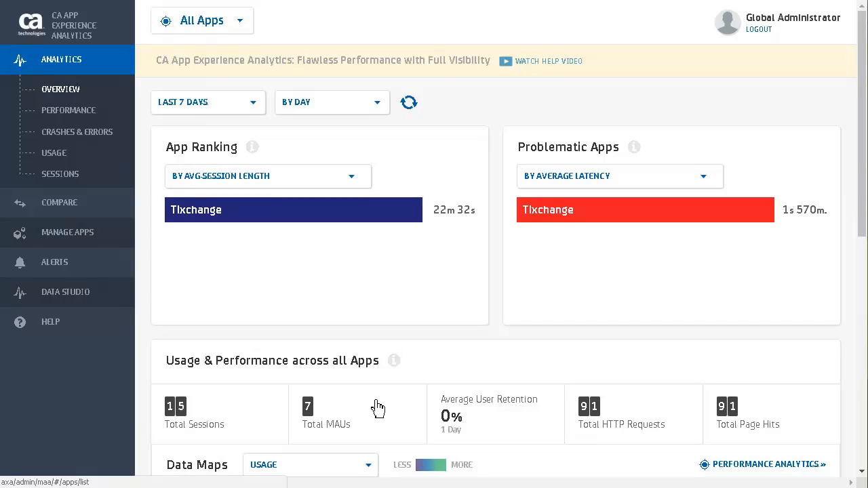
pyautogui.moveTo(199, 388)
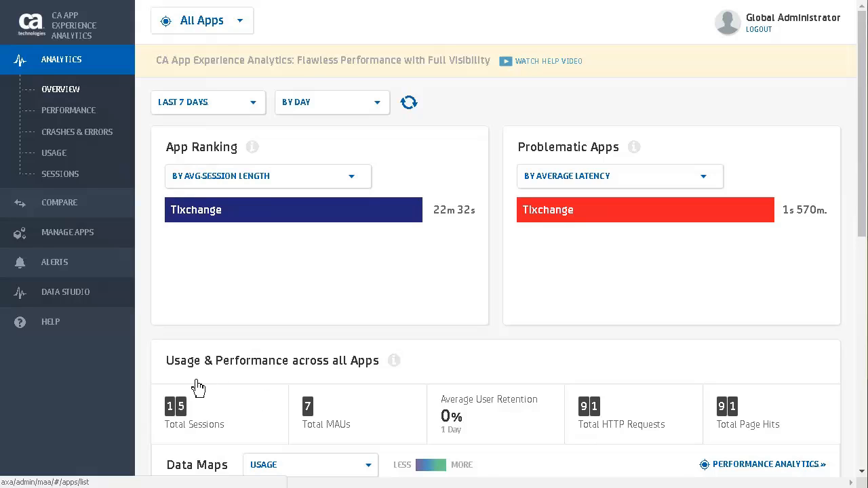
pyautogui.moveTo(64, 238)
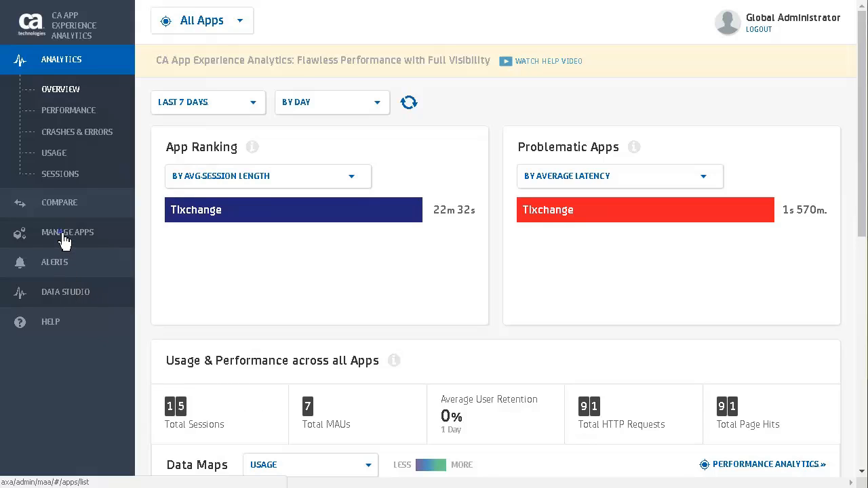
pyautogui.click(67, 233)
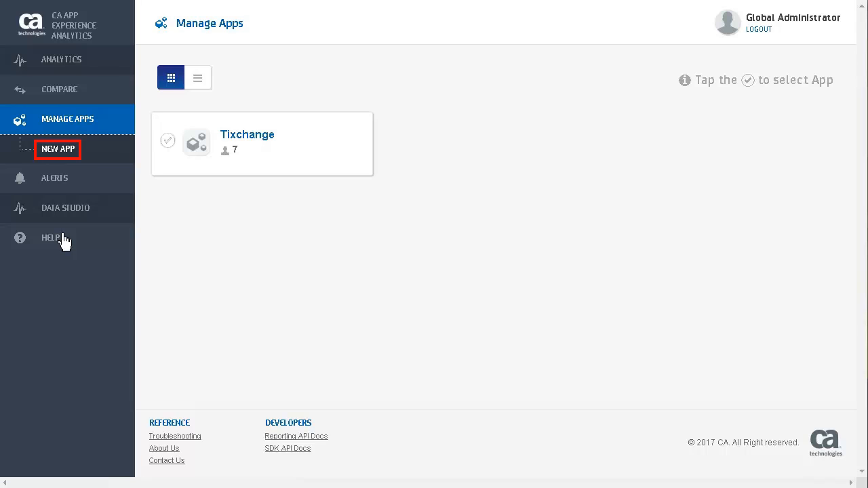
# Copy Tixchange's Web App integration script snippet to the clipboard
pyautogui.click(261, 142)
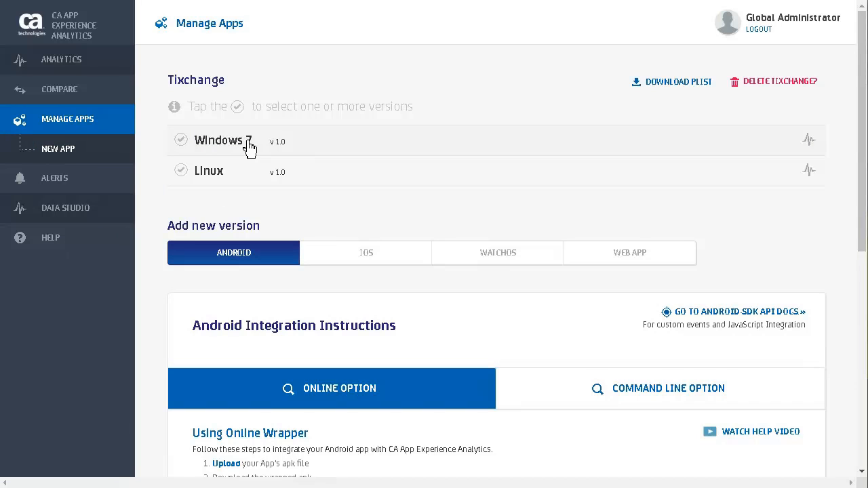
pyautogui.moveTo(581, 195)
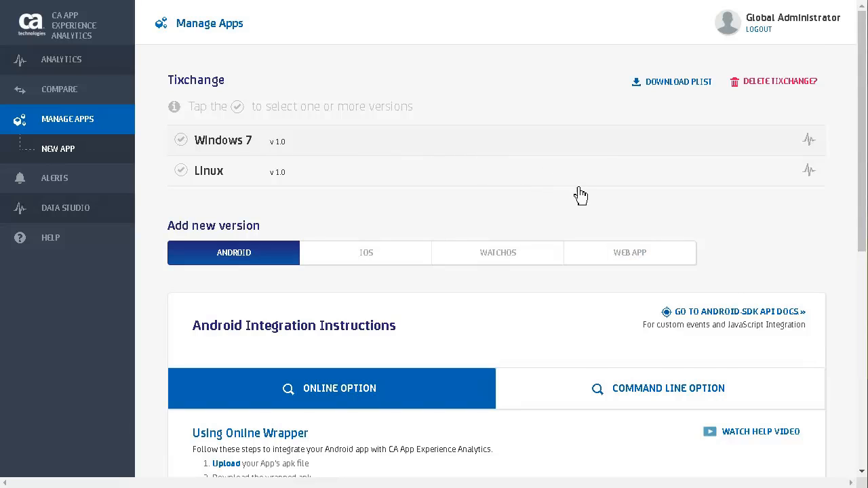
pyautogui.click(629, 252)
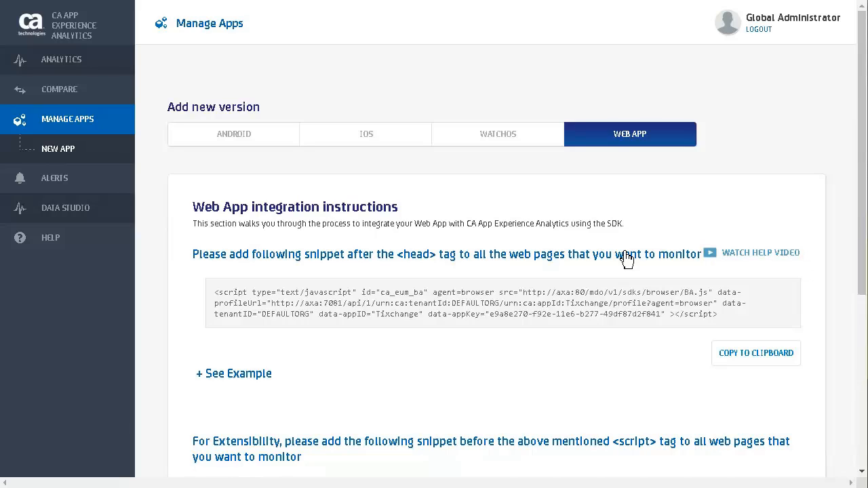
pyautogui.click(755, 352)
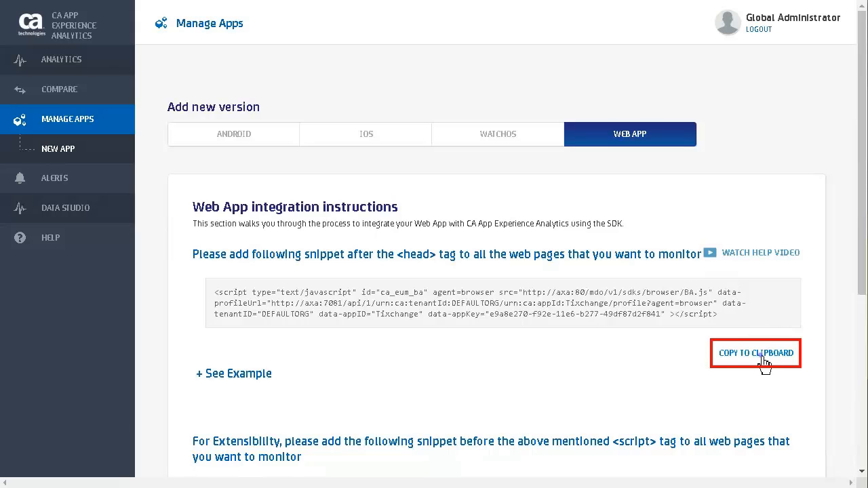
pyautogui.click(755, 352)
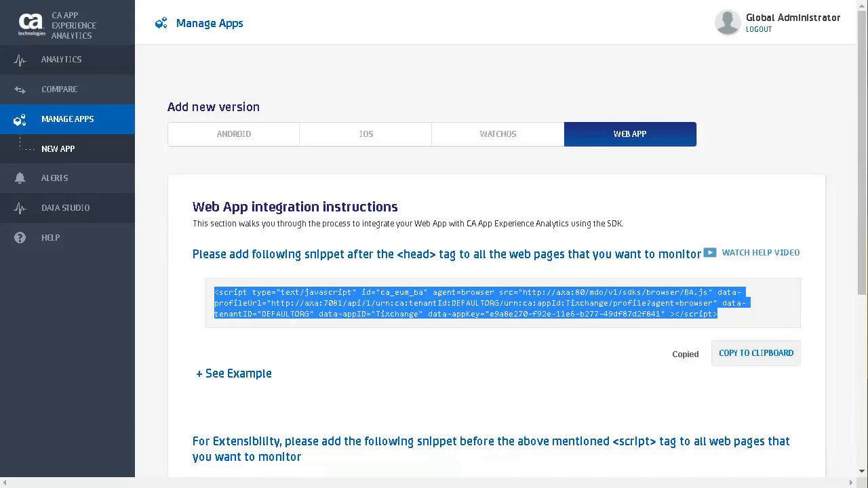
pyautogui.click(432, 479)
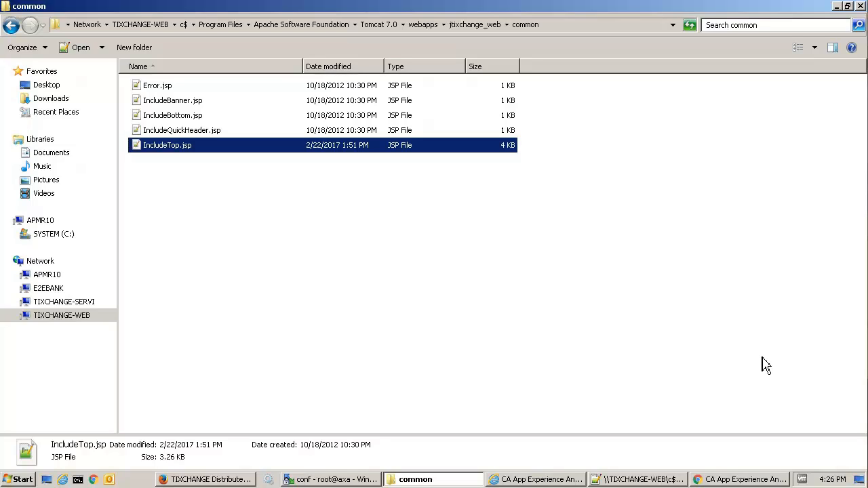
pyautogui.moveTo(480, 347)
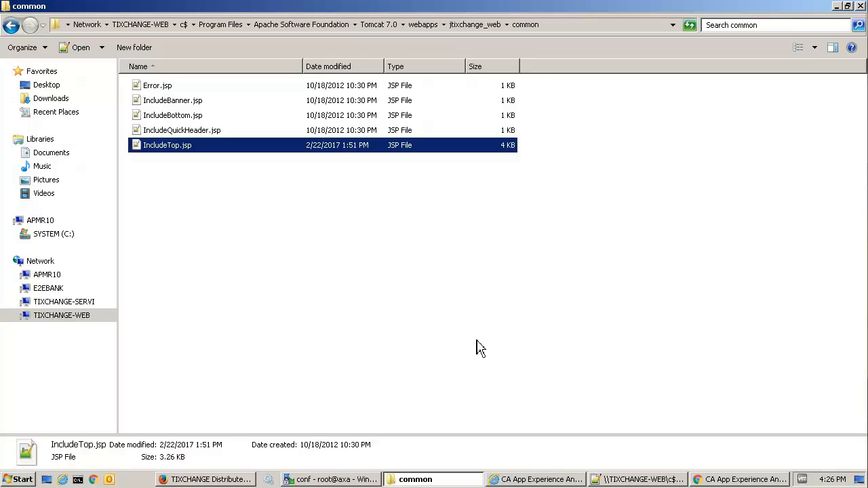
pyautogui.moveTo(173, 149)
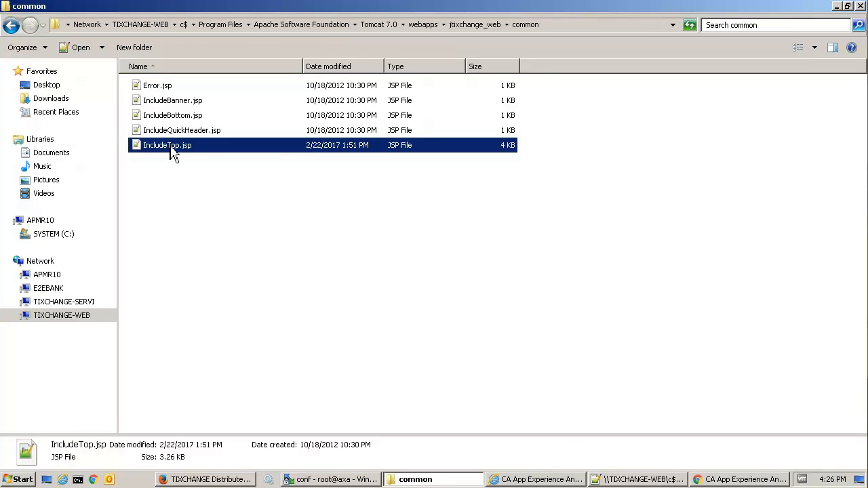
# Open IncludeTop.jsp in the common folder
pyautogui.doubleClick(166, 145)
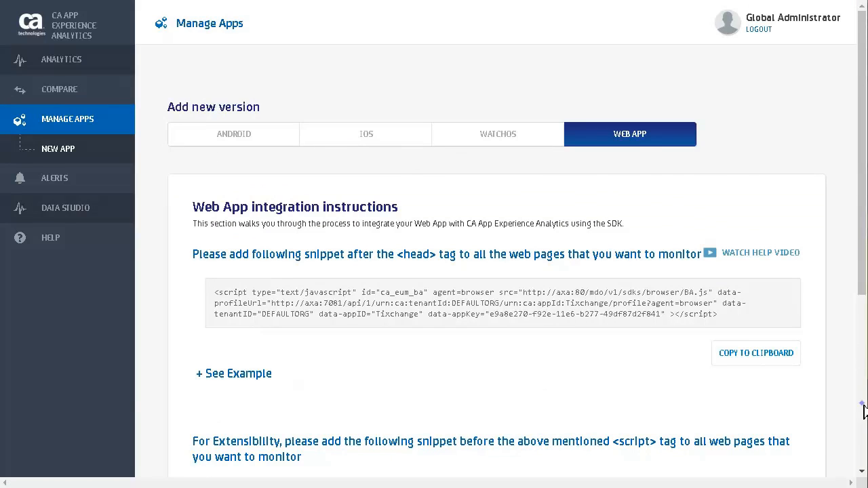
# Expand Edit Profile and scroll to the TIXWEB data collection options
pyautogui.scroll(-3)
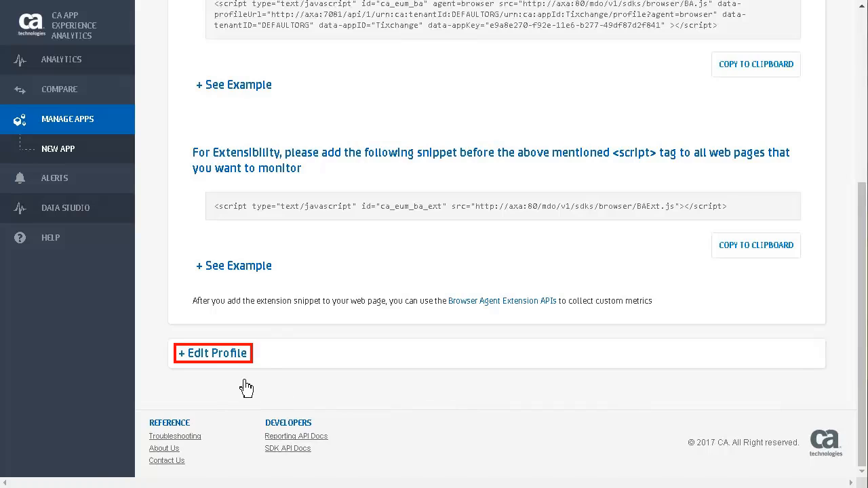
pyautogui.click(213, 353)
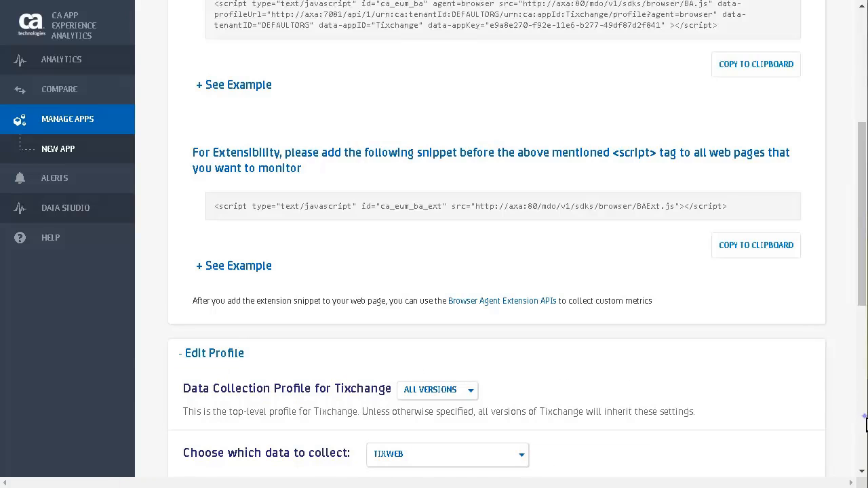
pyautogui.scroll(-3)
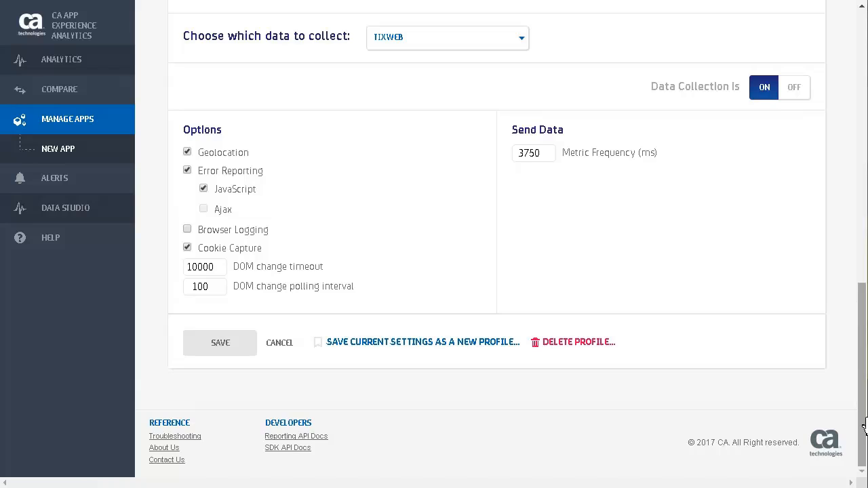
pyautogui.click(187, 152)
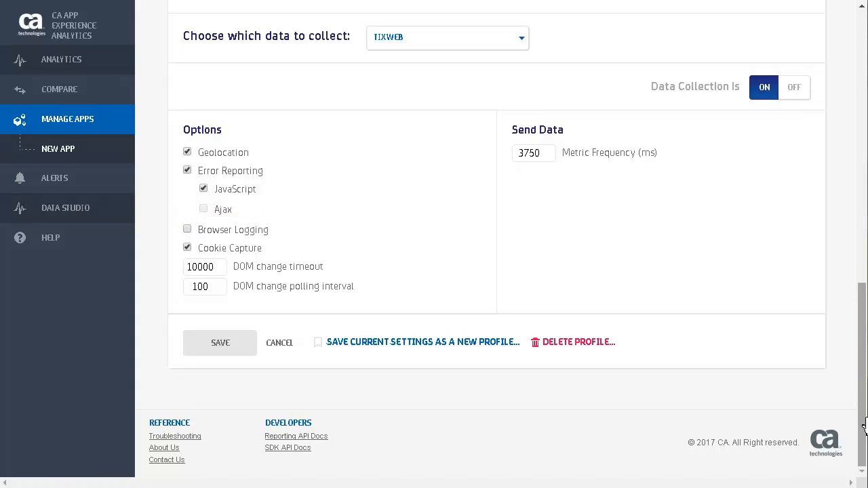
pyautogui.click(204, 266)
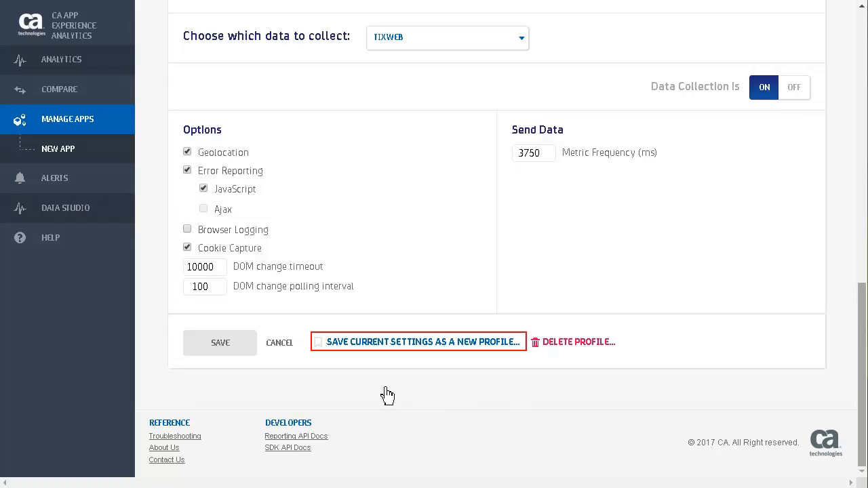
# Save the current collection settings as a new profile named Tixchg2
pyautogui.click(417, 341)
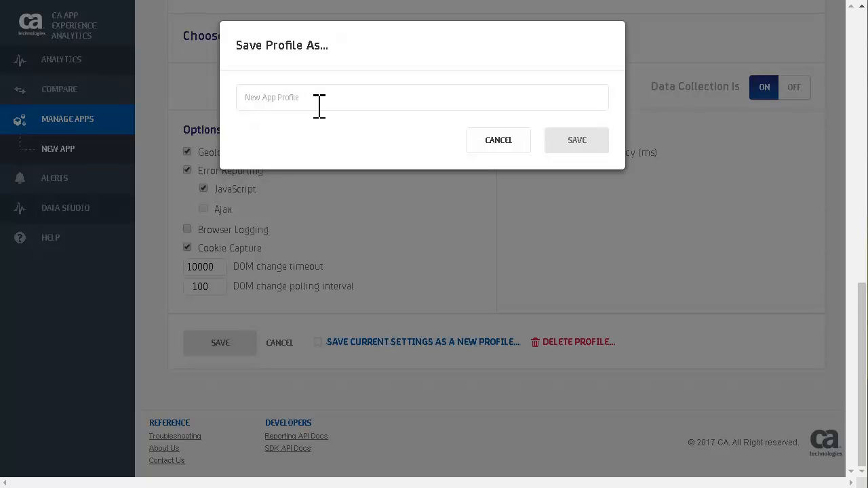
pyautogui.write('Tixchg2')
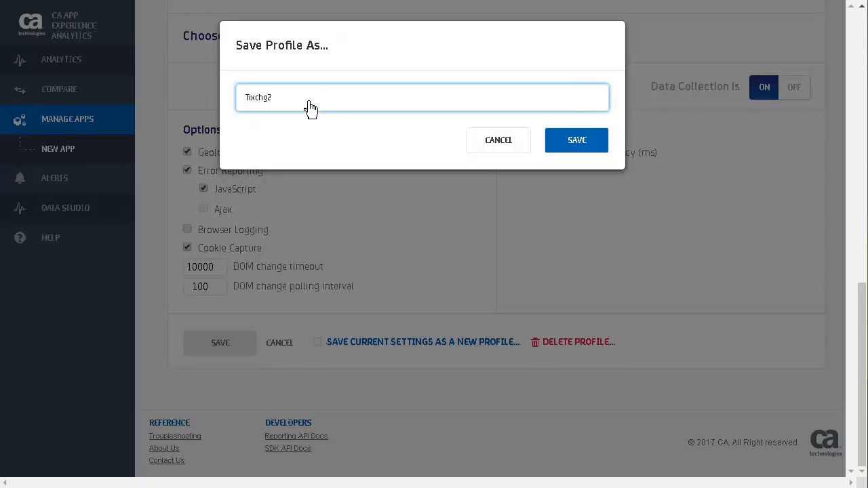
pyautogui.moveTo(535, 126)
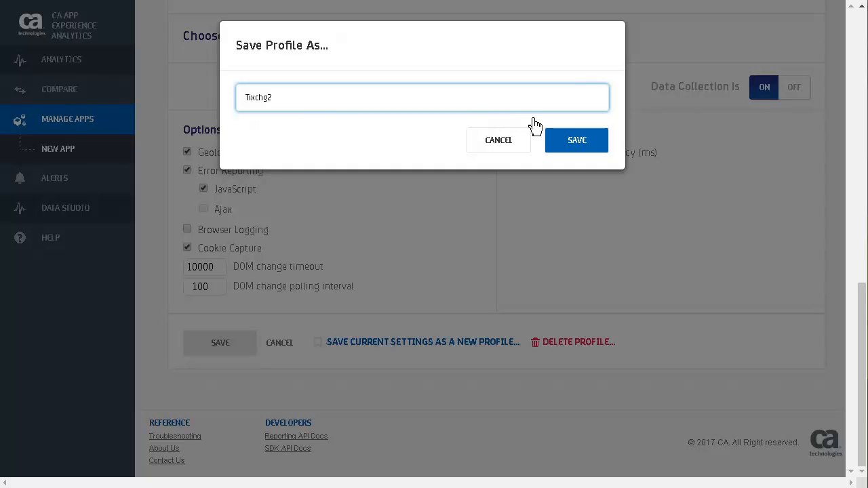
pyautogui.click(576, 140)
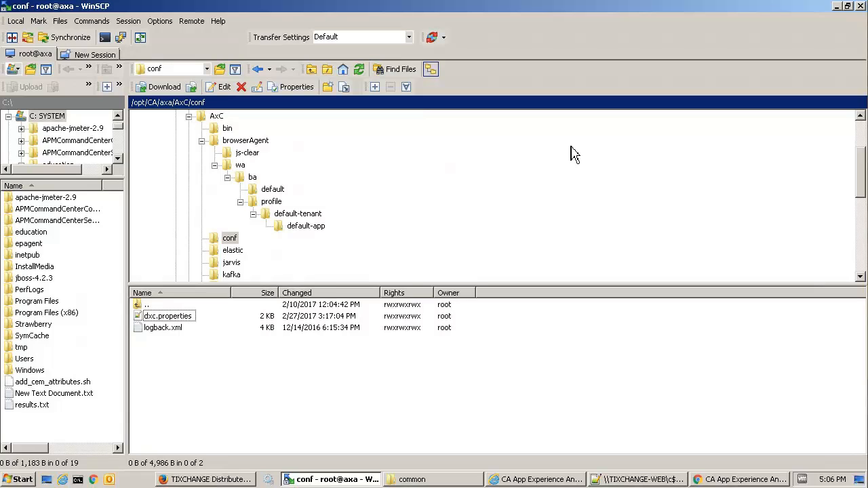
pyautogui.moveTo(245, 212)
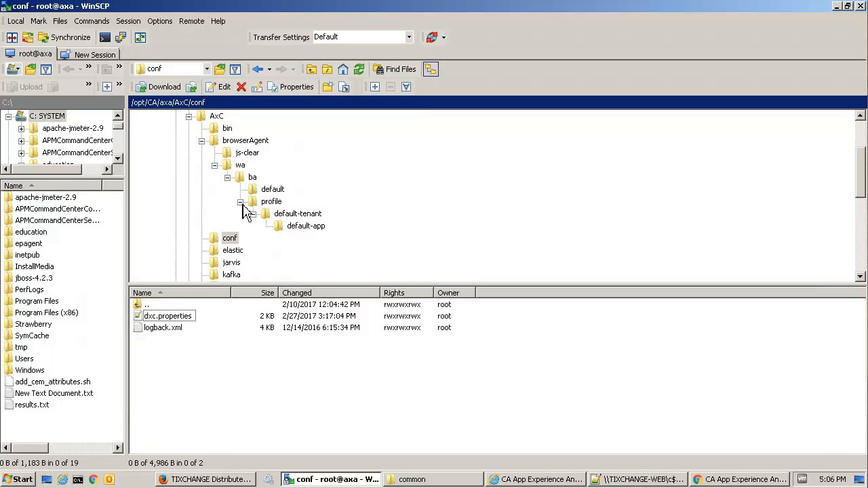
# Open /opt/CA/axa/AxC/conf to view dxc.properties and logback.xml
pyautogui.doubleClick(167, 316)
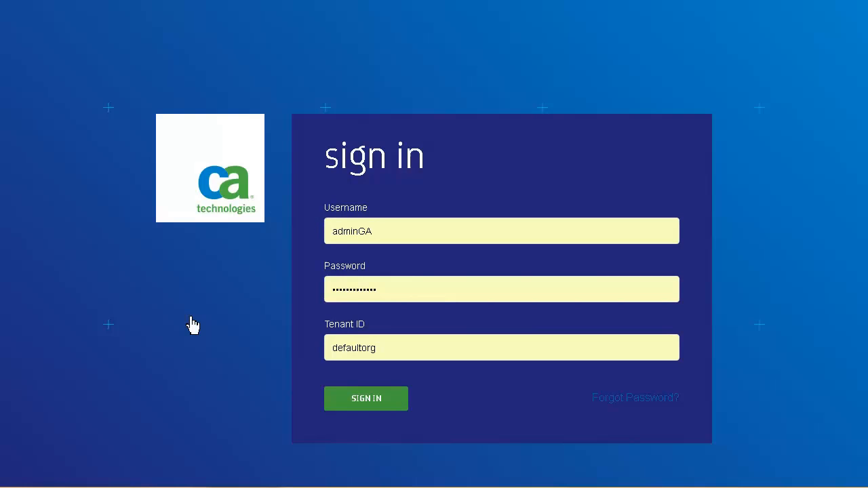
pyautogui.moveTo(365, 383)
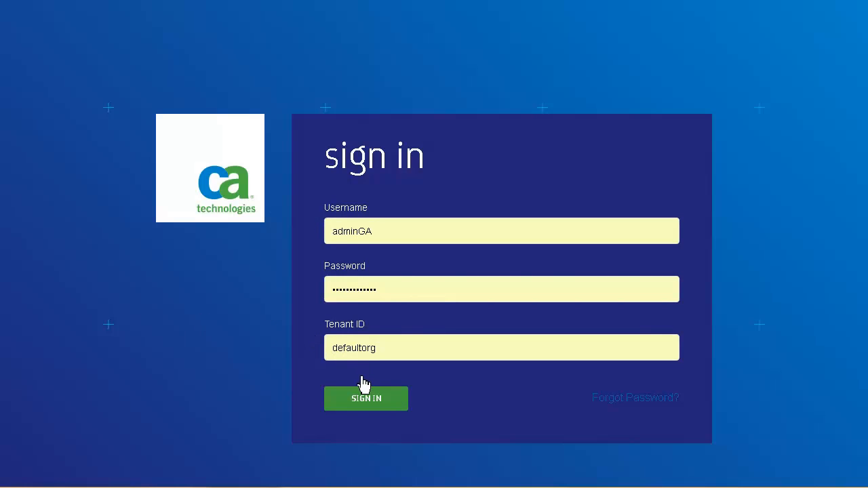
# Sign in again to reach Tixchange's App Overview: 15 sessions, 7 MAUs, 91 page hits
pyautogui.click(365, 398)
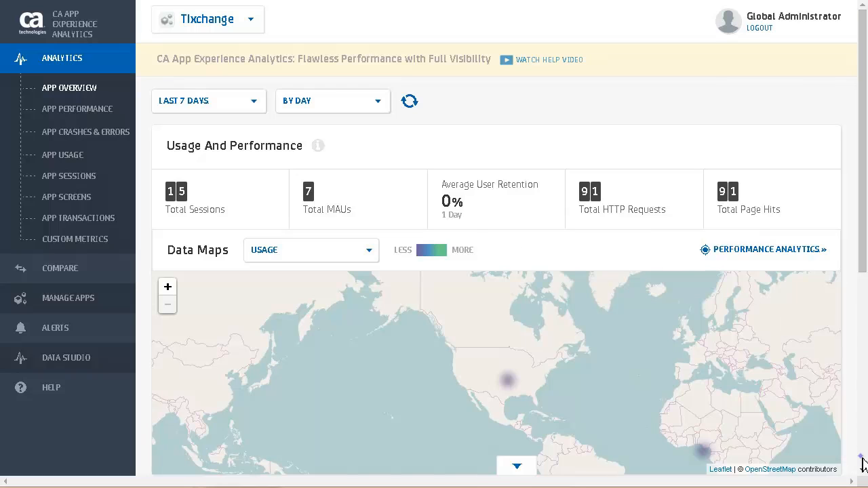
# Show App Performance: 1s 570ms average request latency, zero HTTP errors
pyautogui.scroll(-3)
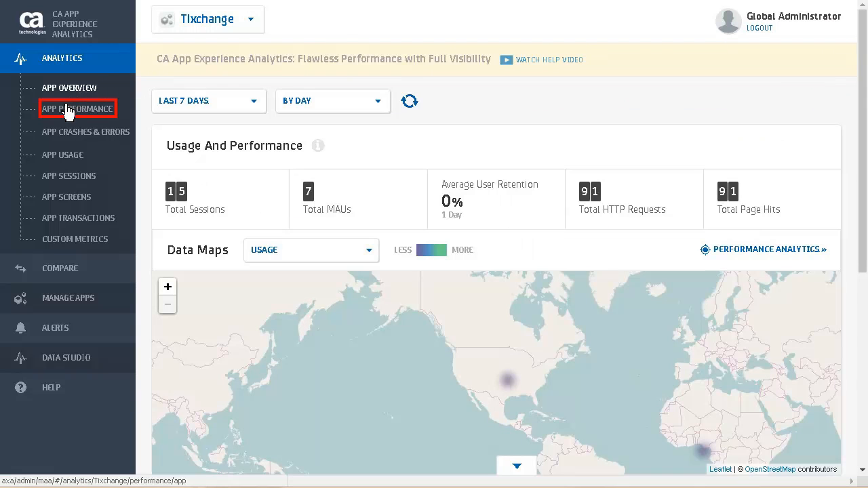
pyautogui.click(77, 108)
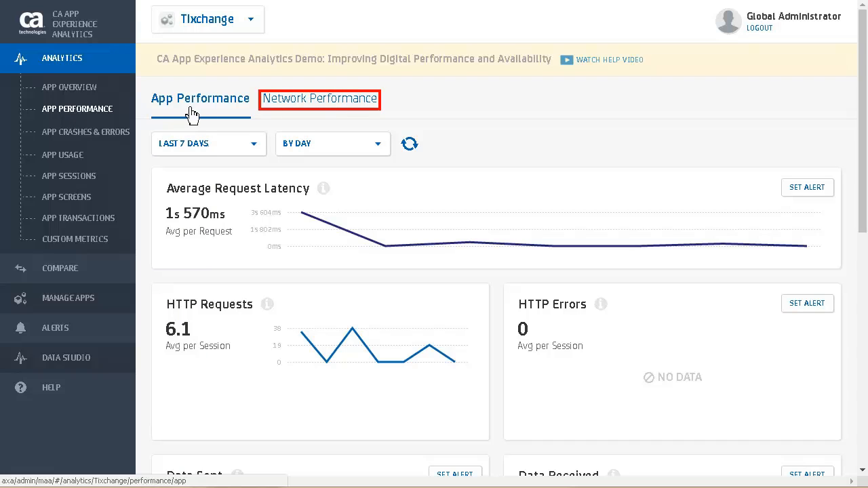
# Rank problematic URLs by average latency under Network Performance, then view App Crashes
pyautogui.click(316, 99)
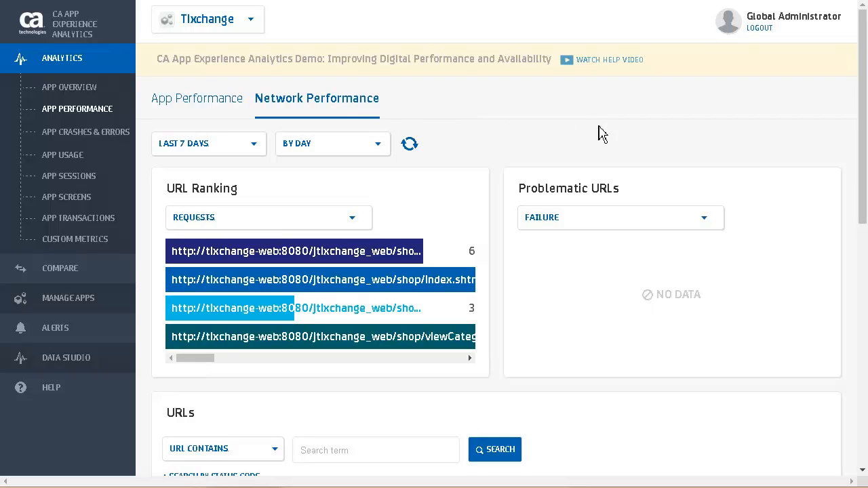
pyautogui.click(619, 217)
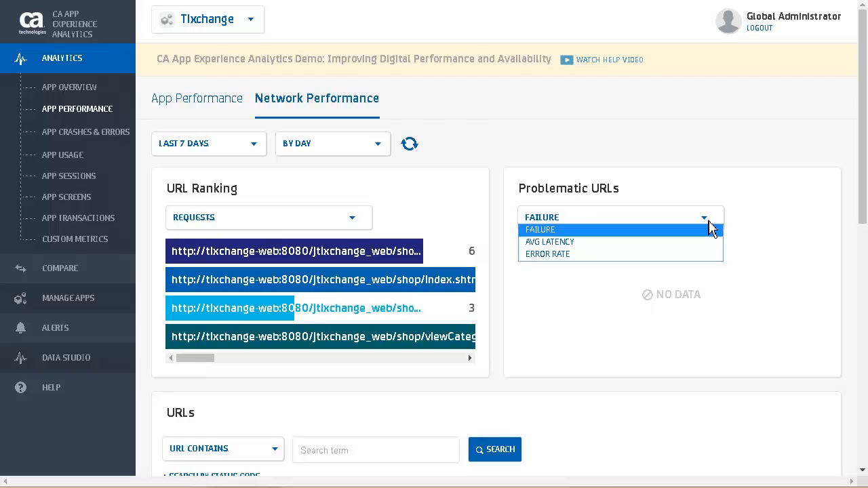
pyautogui.moveTo(694, 229)
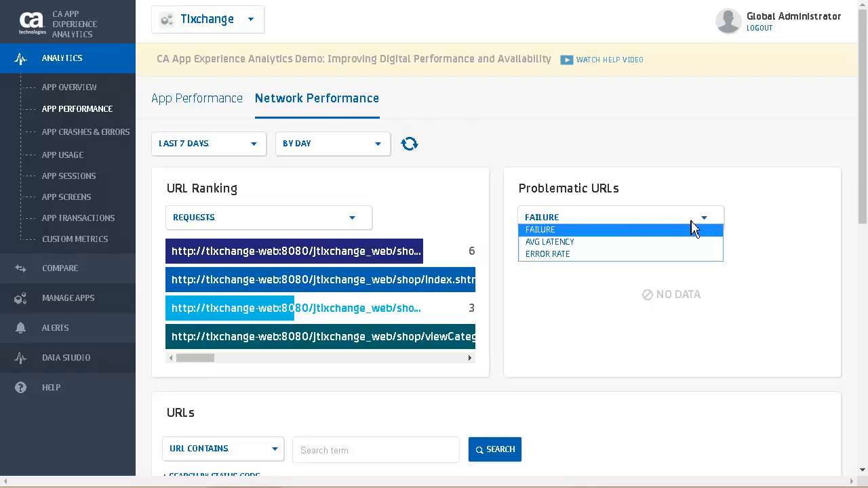
pyautogui.click(550, 242)
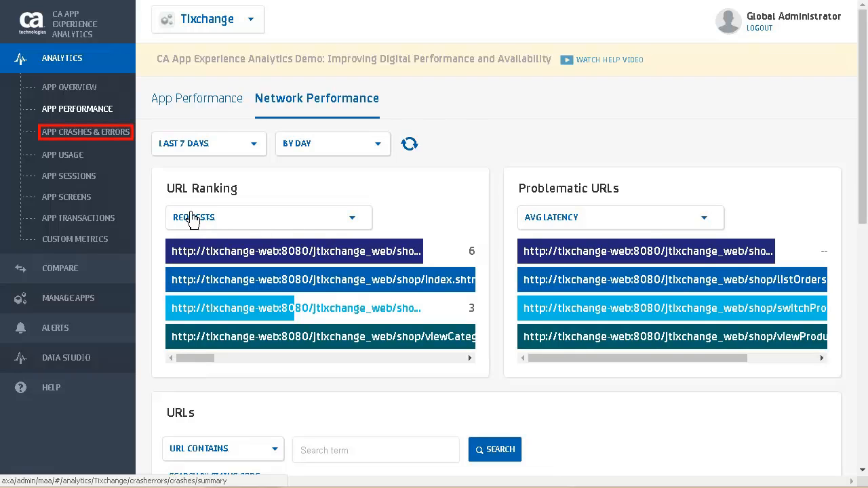
pyautogui.click(86, 132)
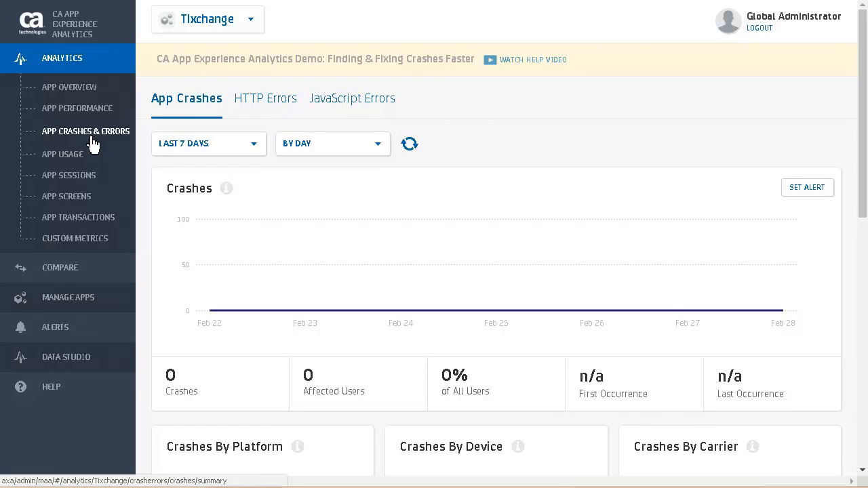
pyautogui.moveTo(162, 143)
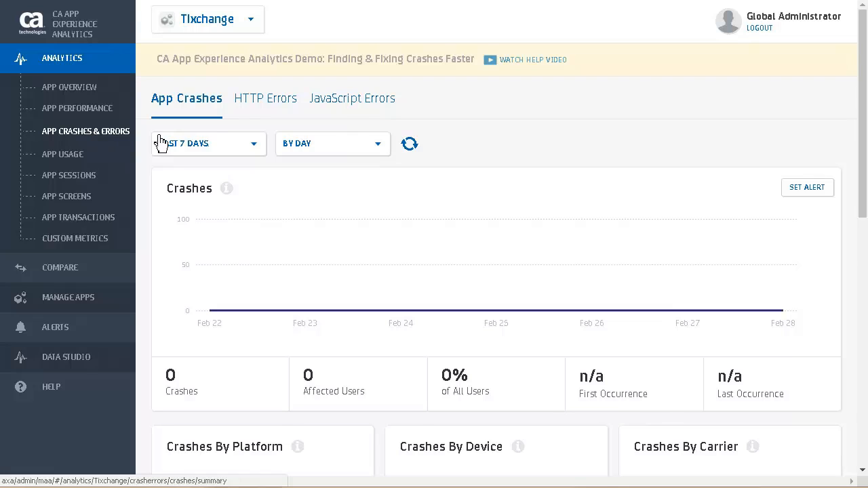
# Show JavaScript Errors: 58 errors affecting 7 users
pyautogui.click(351, 99)
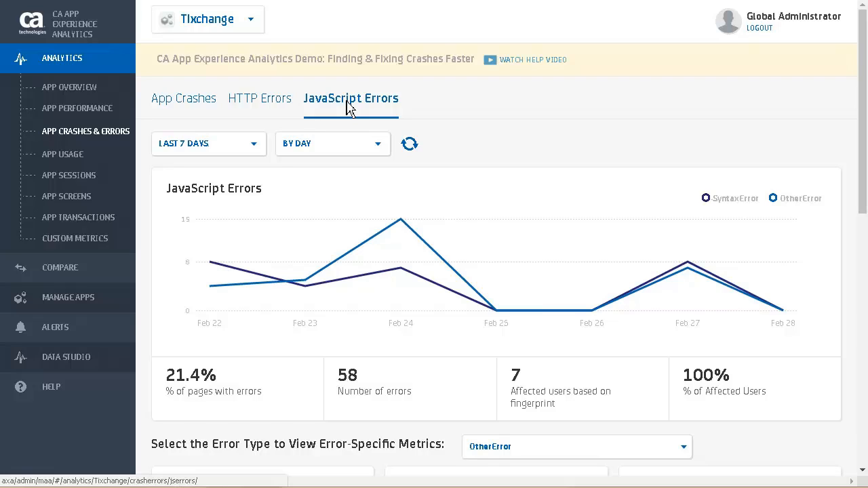
pyautogui.moveTo(501, 109)
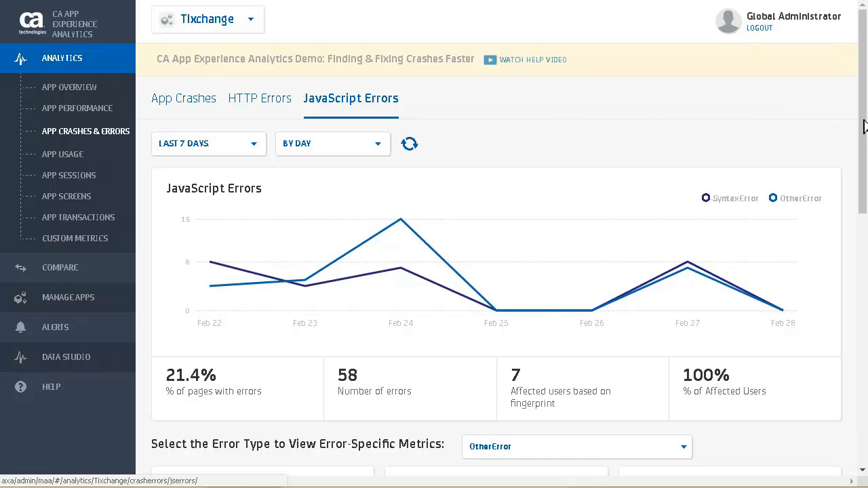
# Filter the JavaScript error charts to SyntaxError and review its browser and OS breakdown
pyautogui.scroll(-3)
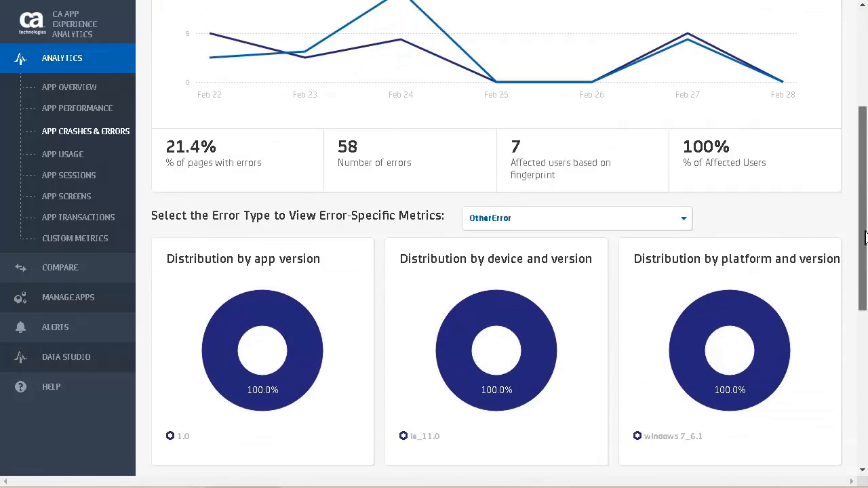
pyautogui.scroll(-3)
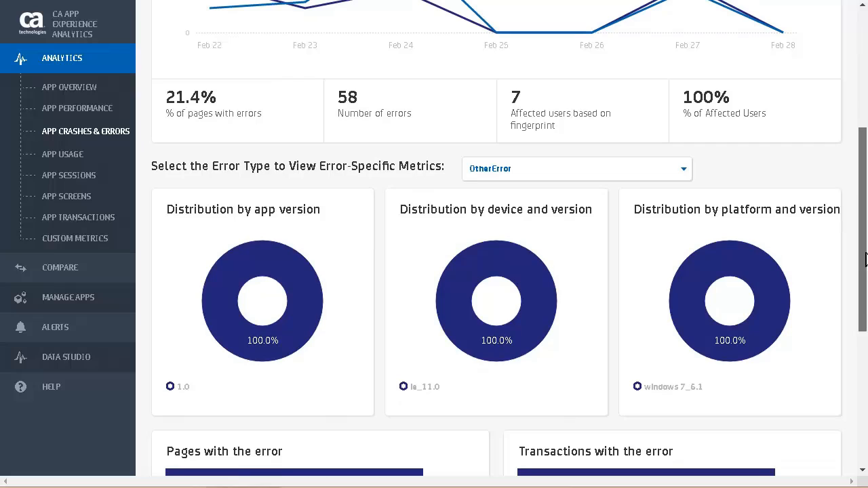
pyautogui.scroll(-3)
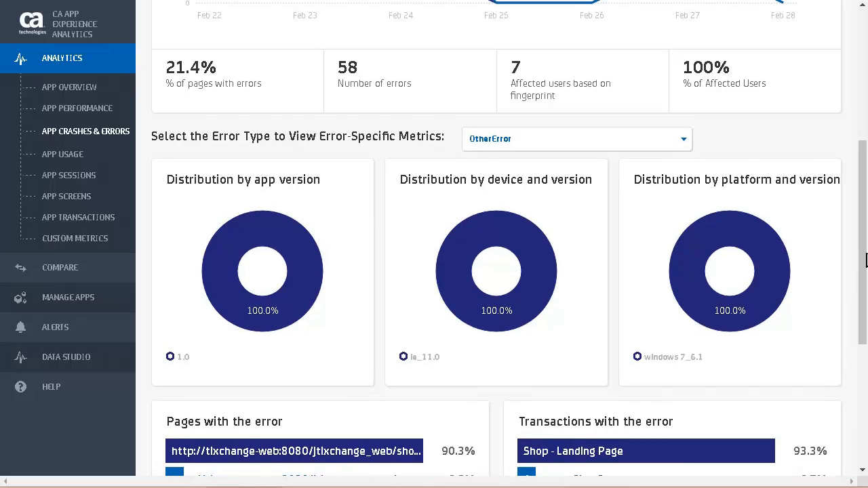
pyautogui.moveTo(694, 188)
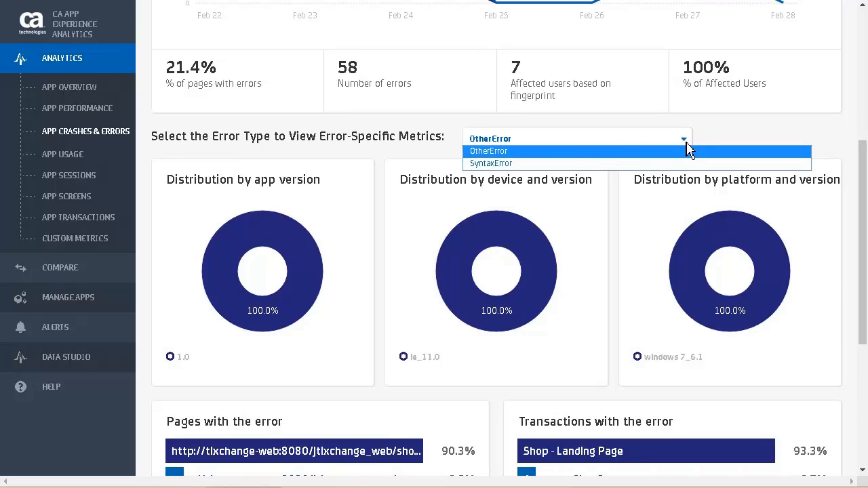
pyautogui.click(490, 163)
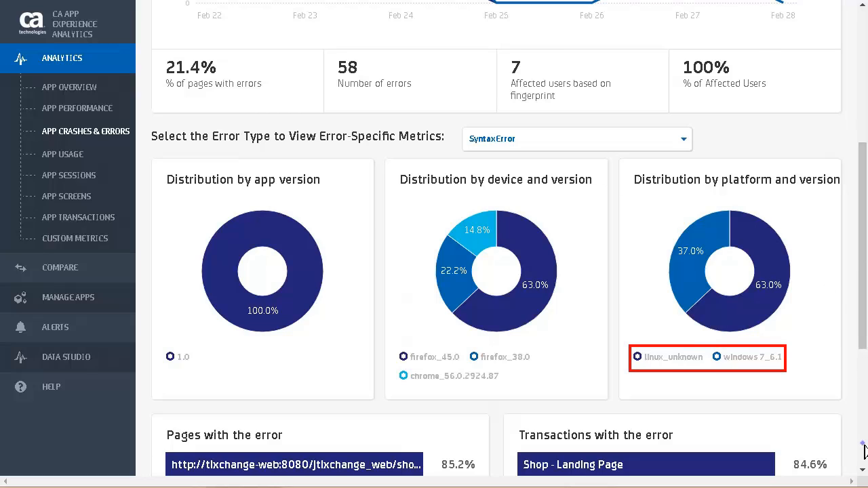
pyautogui.scroll(-3)
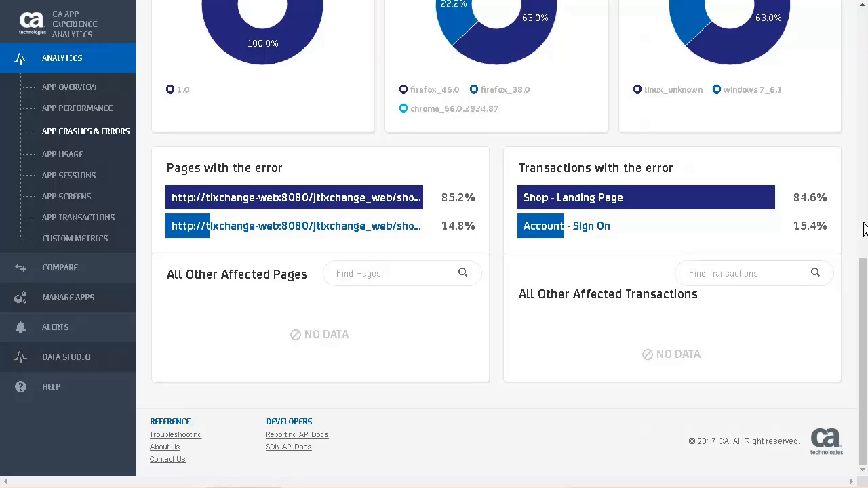
pyautogui.scroll(3)
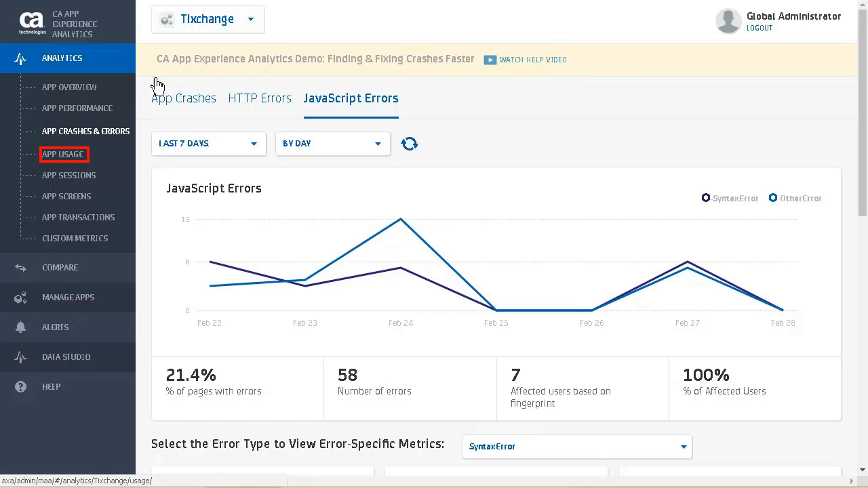
# Expand the usage analytics menu and open App Sessions for Tixchange
pyautogui.click(62, 154)
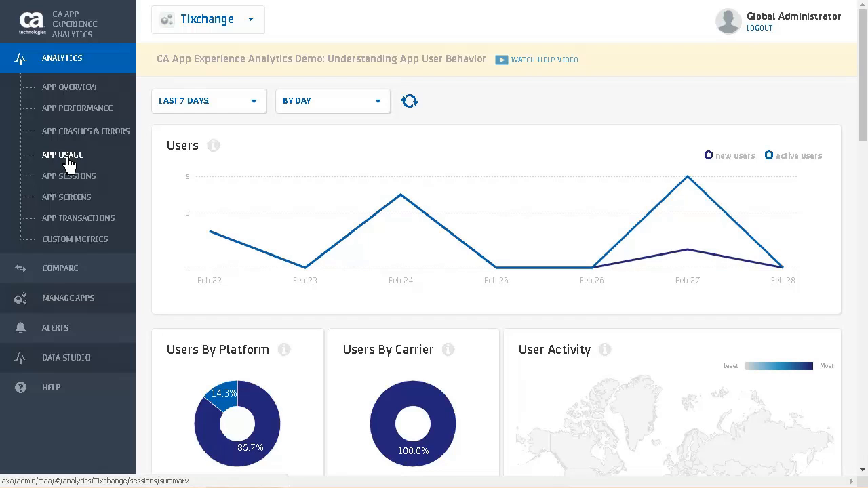
pyautogui.moveTo(68, 175)
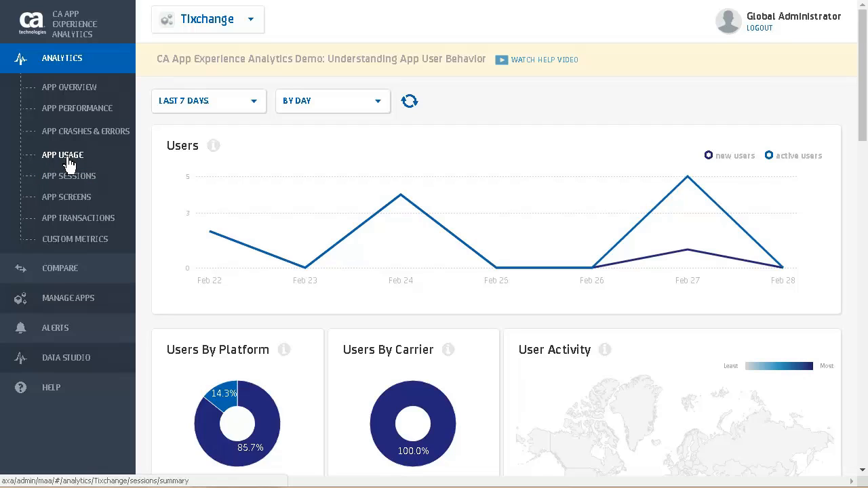
pyautogui.click(68, 176)
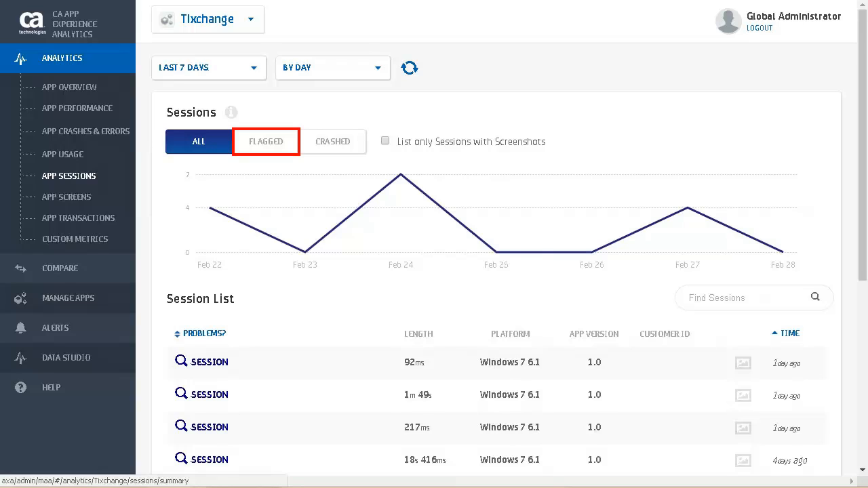
pyautogui.moveTo(266, 142)
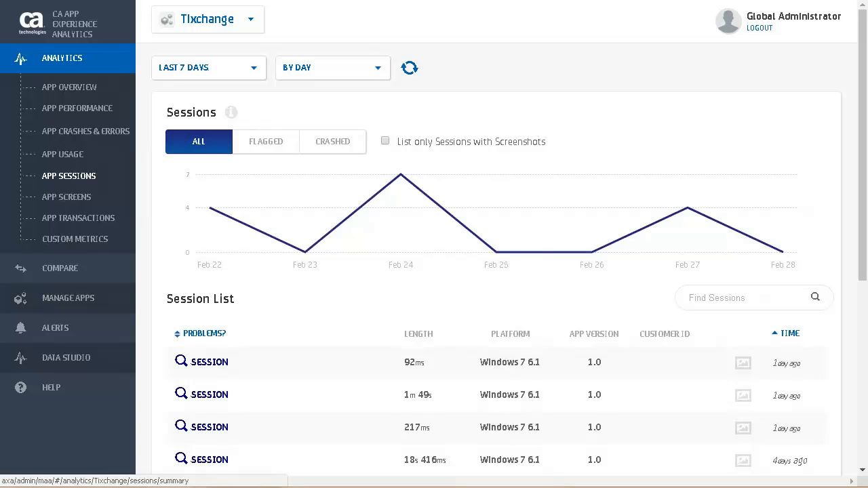
pyautogui.moveTo(455, 200)
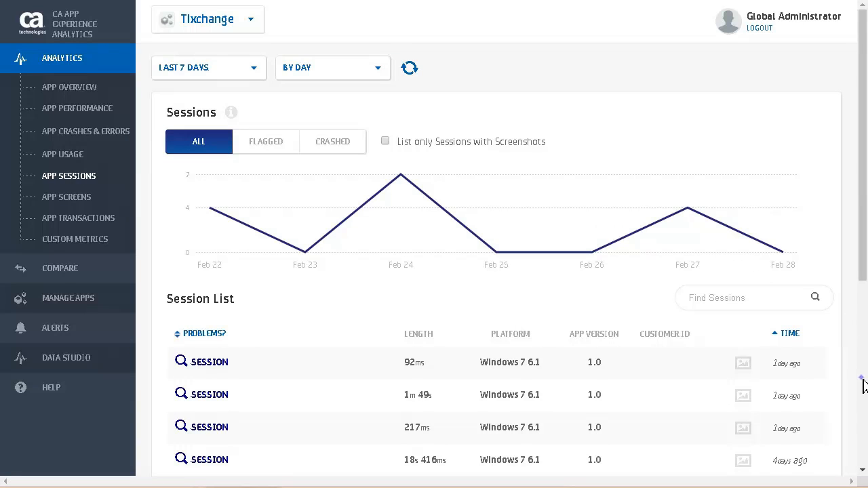
pyautogui.scroll(-3)
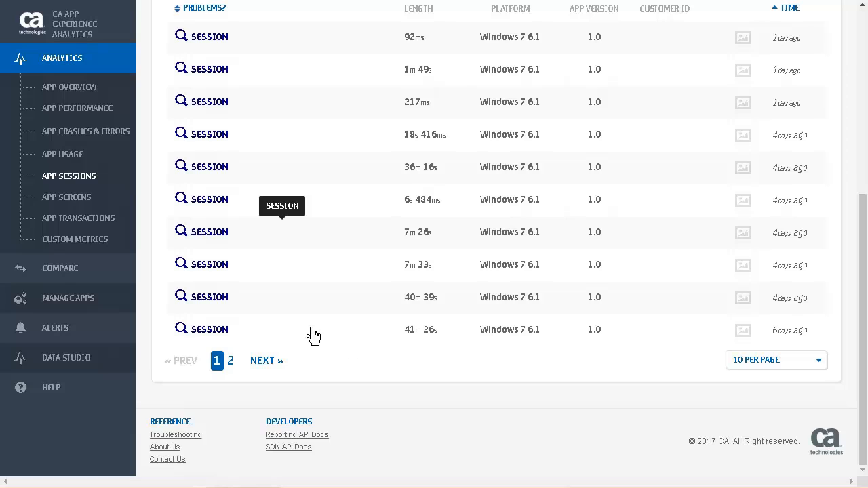
# Open the 7m 26s Dearing, Kansas session and view its Transactions and Page URLs tabs
pyautogui.click(210, 231)
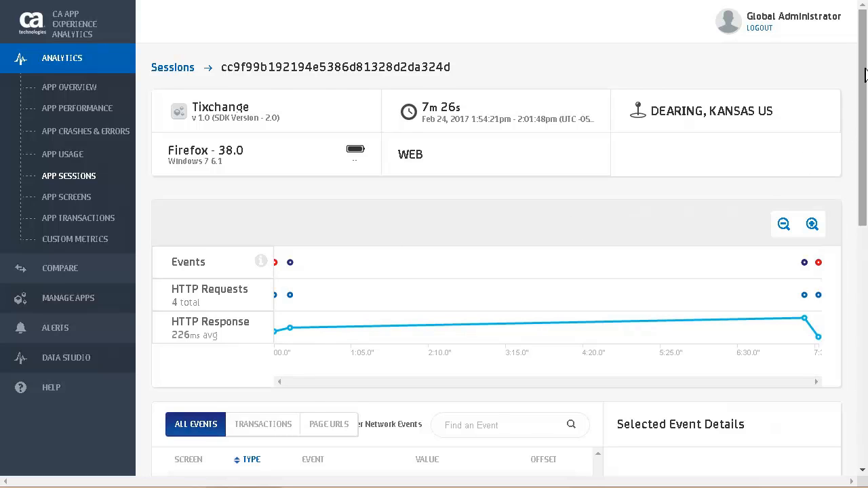
pyautogui.scroll(-3)
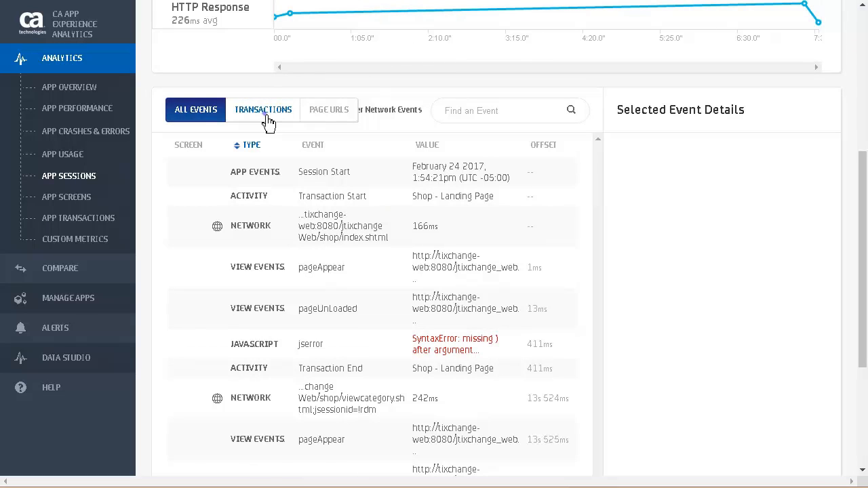
pyautogui.click(263, 109)
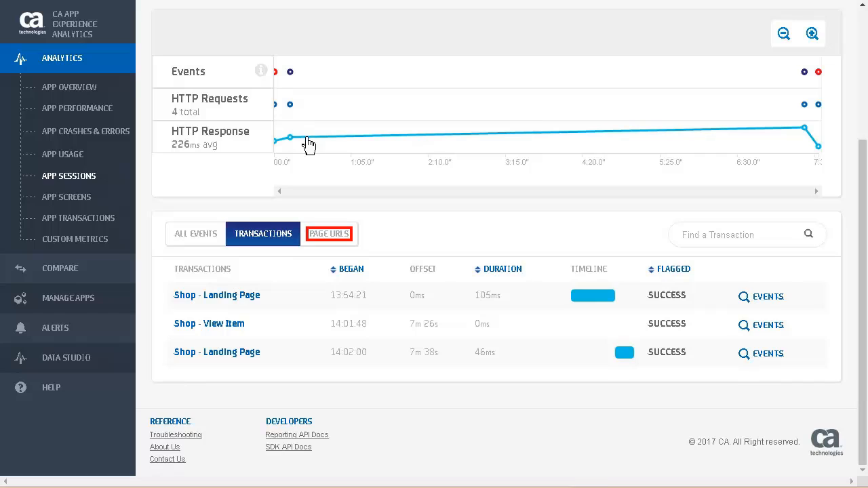
pyautogui.click(329, 233)
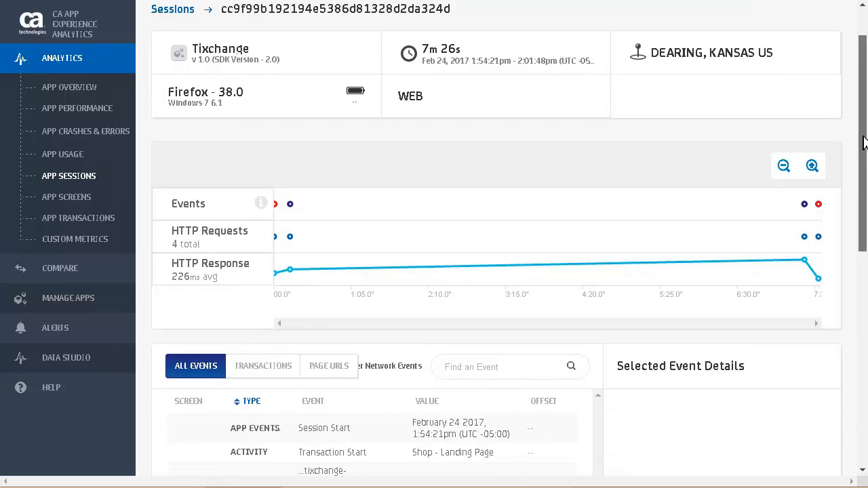
# Inspect the Transaction Start, index page NETWORK request and jserror event details
pyautogui.scroll(-3)
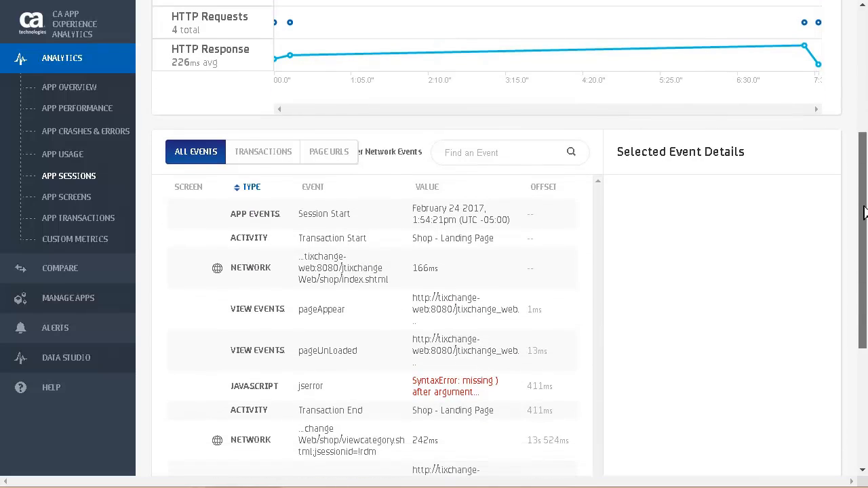
pyautogui.scroll(-3)
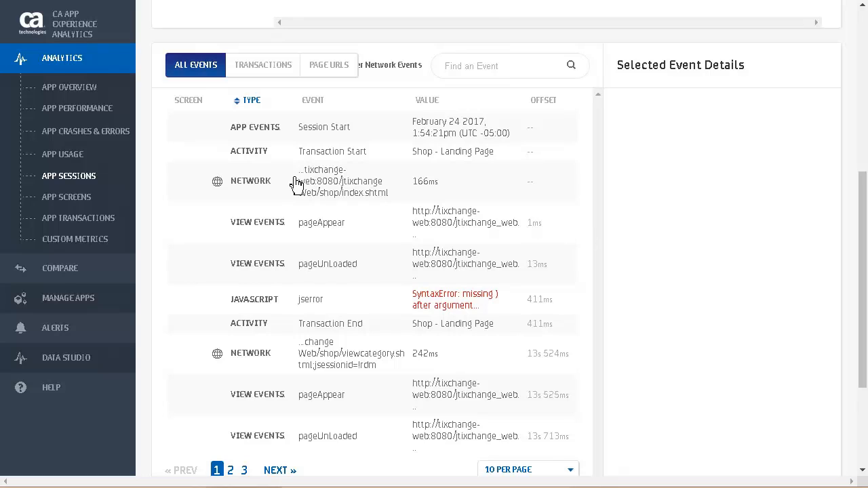
pyautogui.click(324, 127)
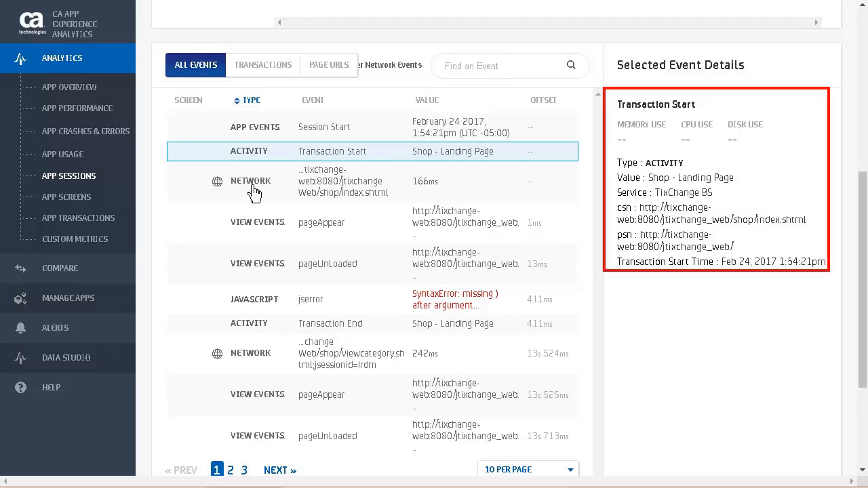
pyautogui.click(250, 181)
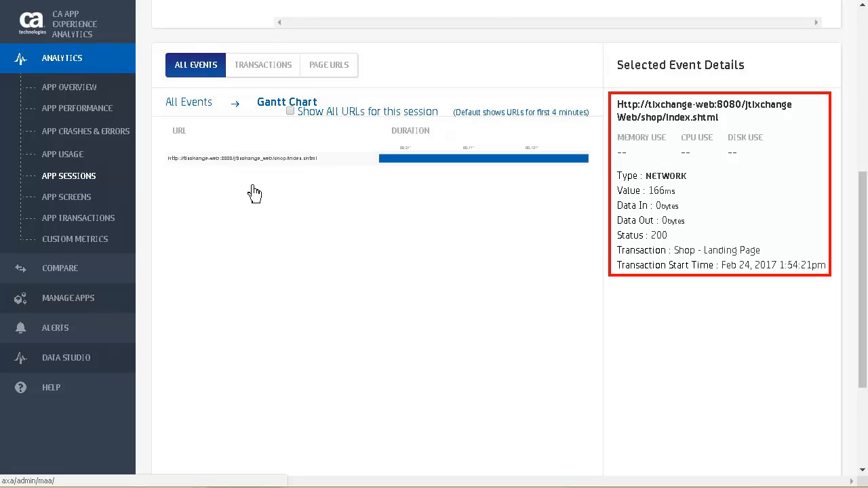
pyautogui.moveTo(213, 176)
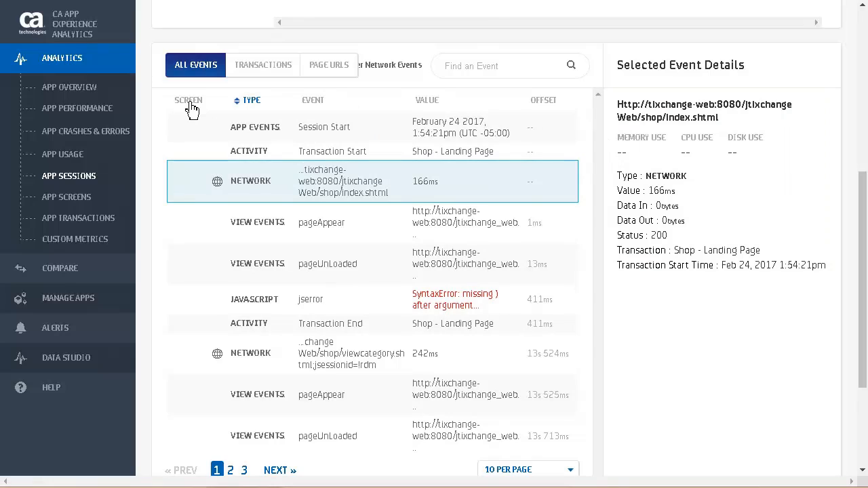
pyautogui.moveTo(260, 230)
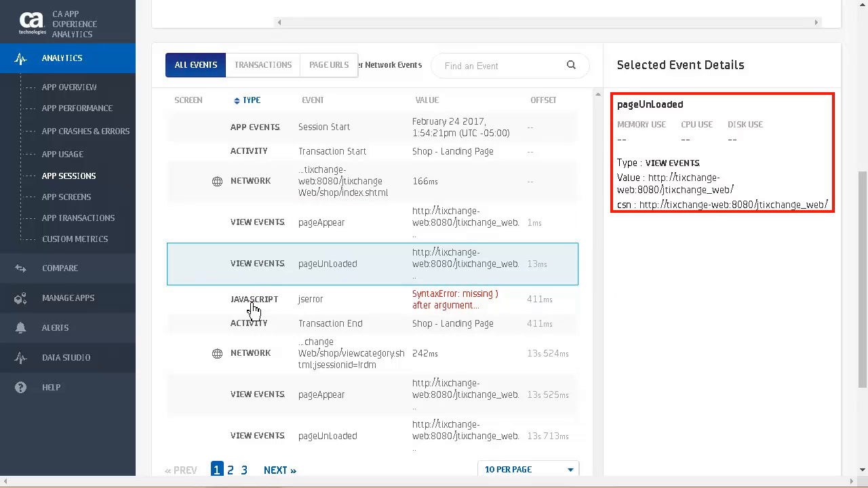
pyautogui.click(312, 299)
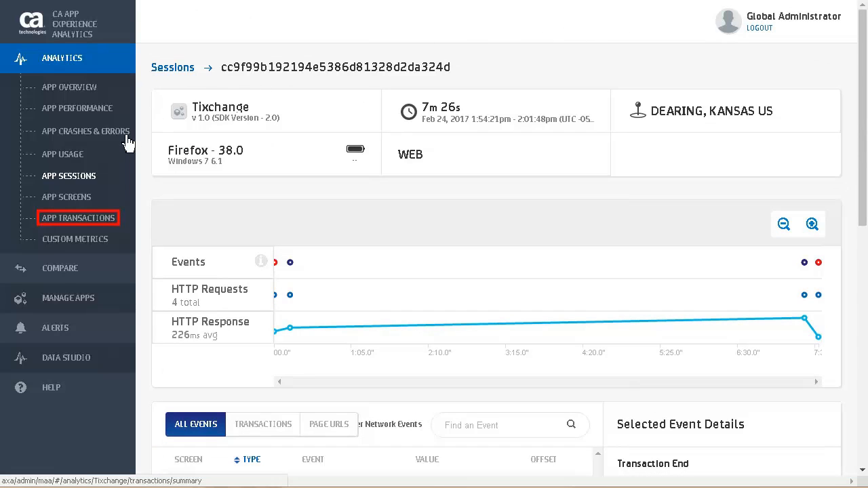
# Open App Transactions and scroll to the Transaction Details table
pyautogui.click(77, 217)
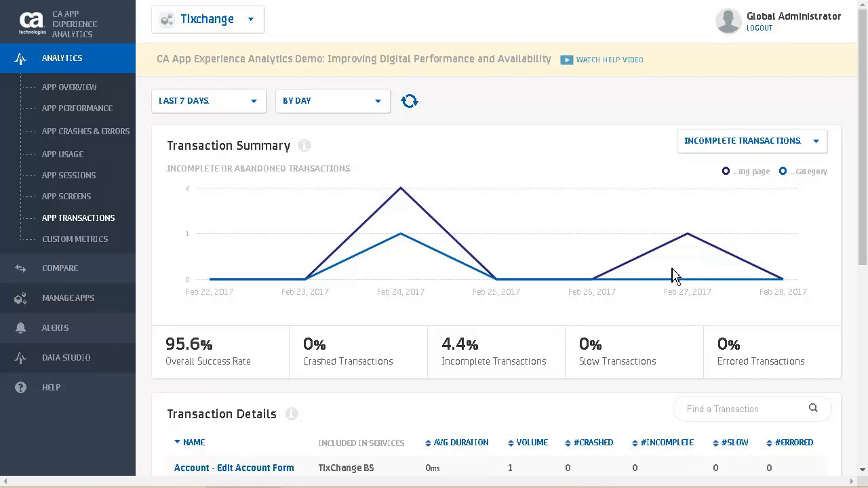
pyautogui.scroll(-3)
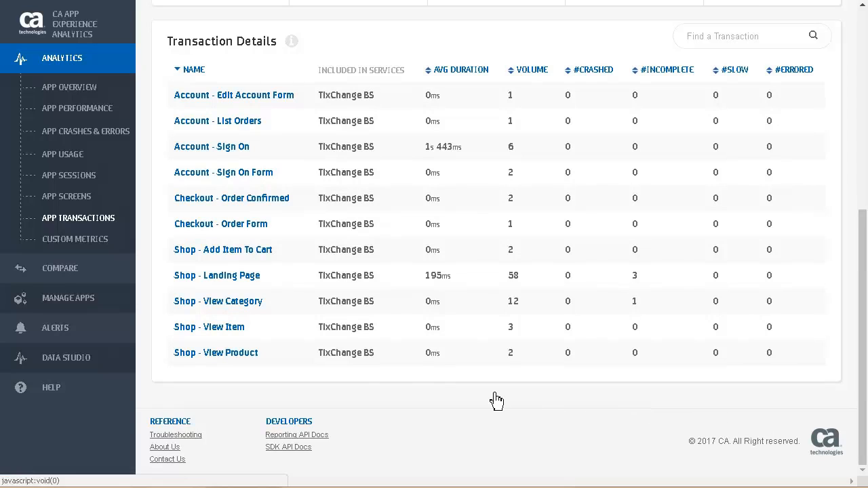
pyautogui.moveTo(224, 283)
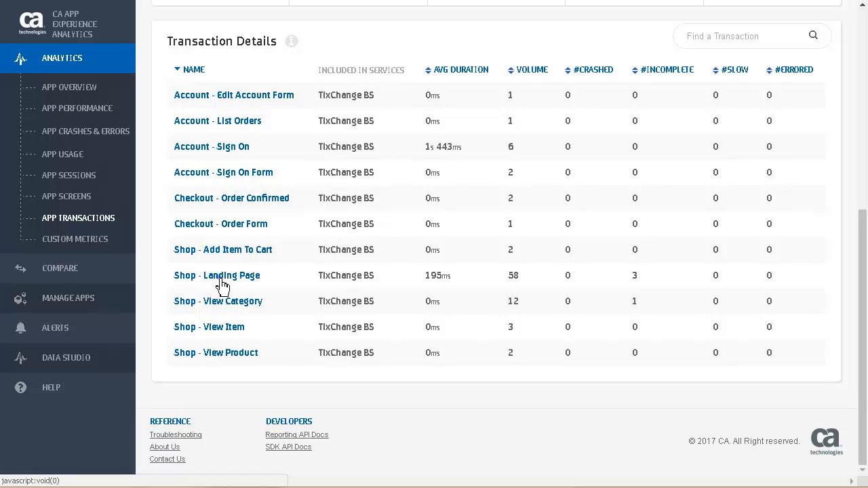
# Open the Shop - Landing Page transaction's problem rates: 94.8% success, 5.2% incomplete
pyautogui.click(217, 276)
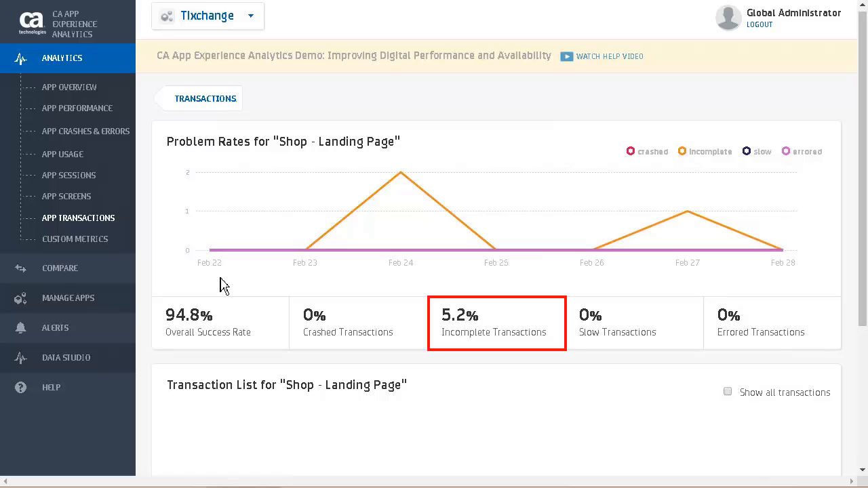
pyautogui.click(496, 323)
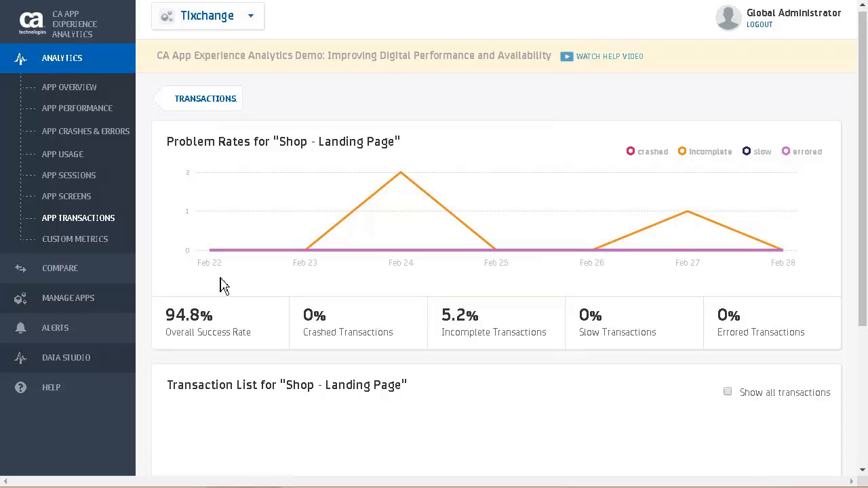